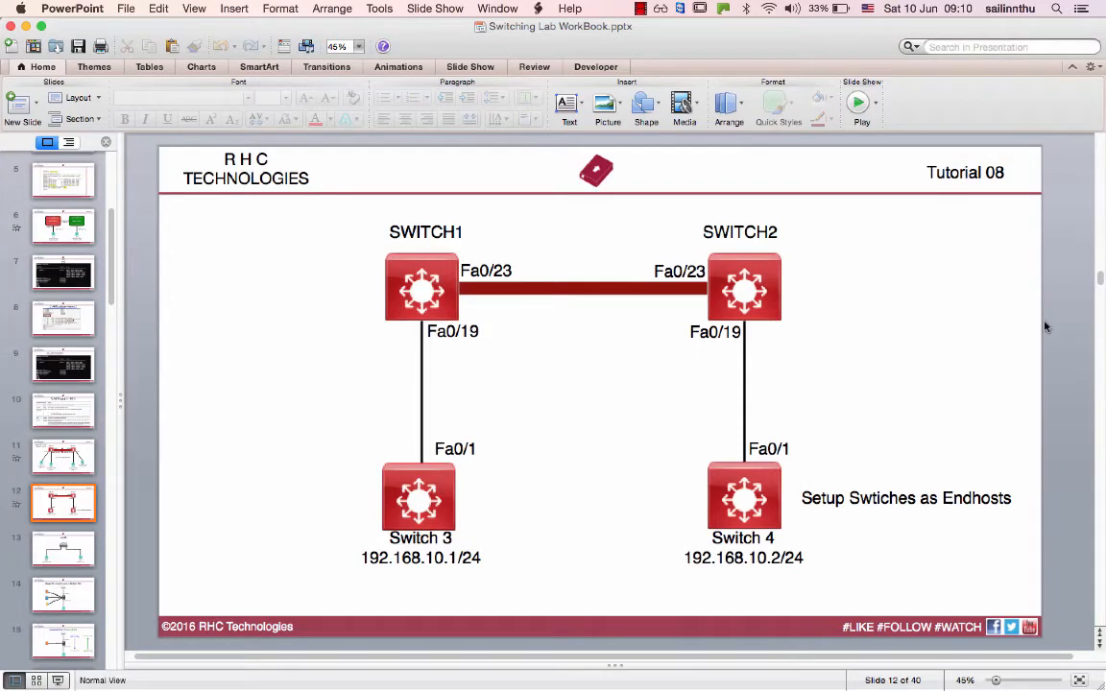
mouse_move(102, 447)
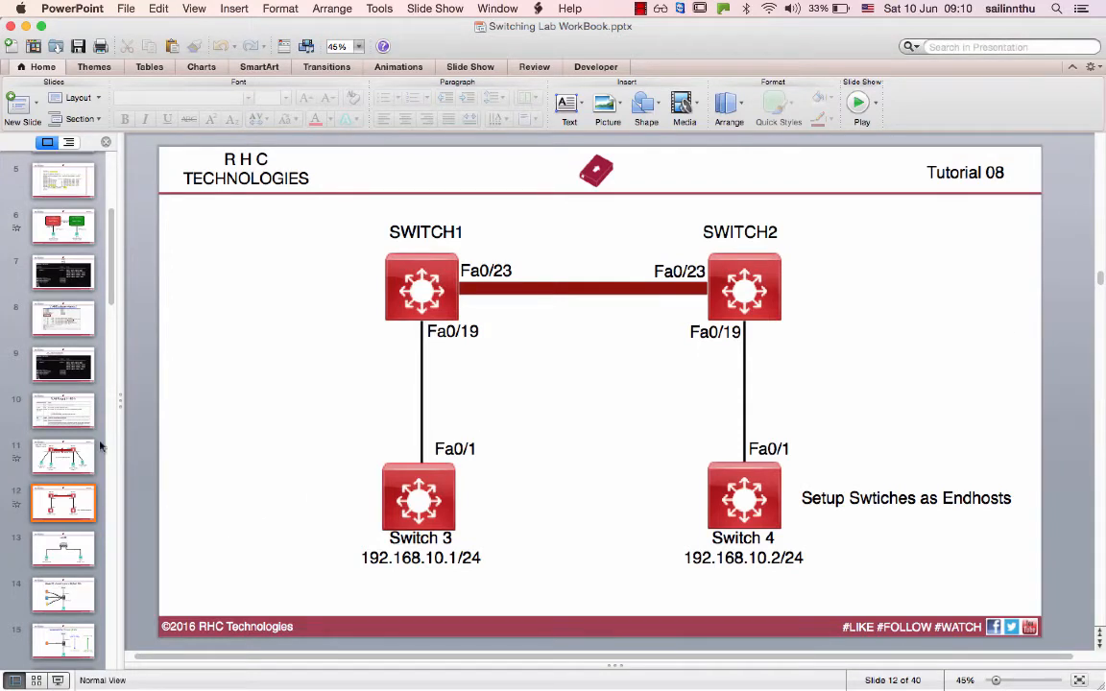
- Consult the Tutorial 07 slide for reference, then return to the Tutorial 08 slide
left_click(62, 456)
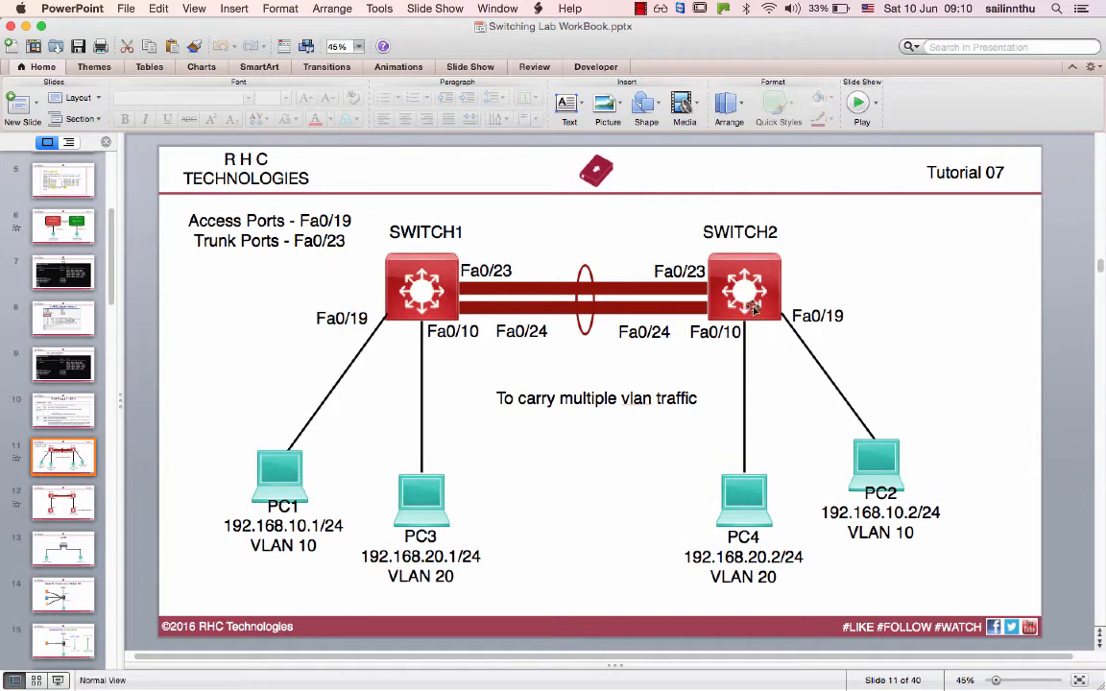
mouse_move(445, 390)
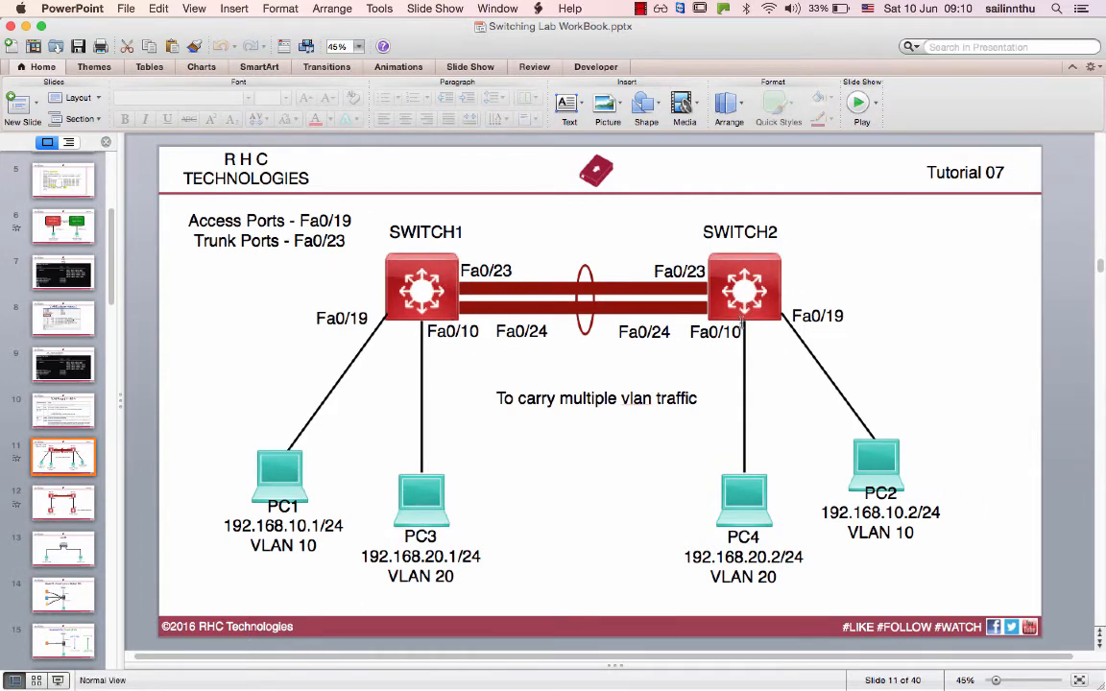
mouse_move(420, 492)
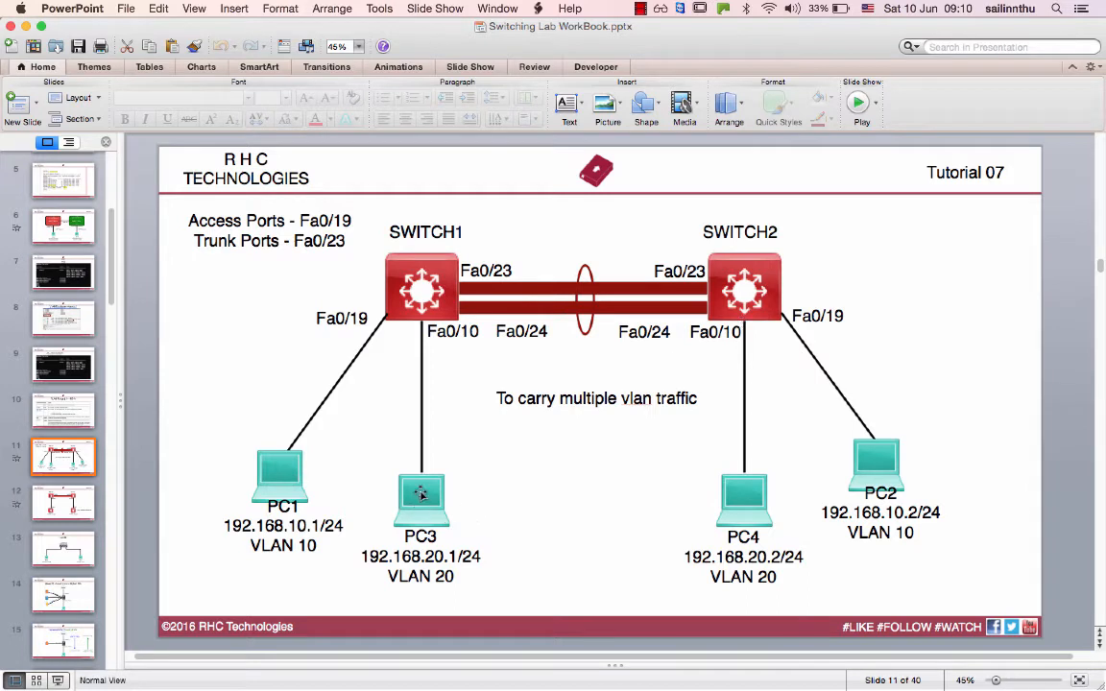
mouse_move(396, 504)
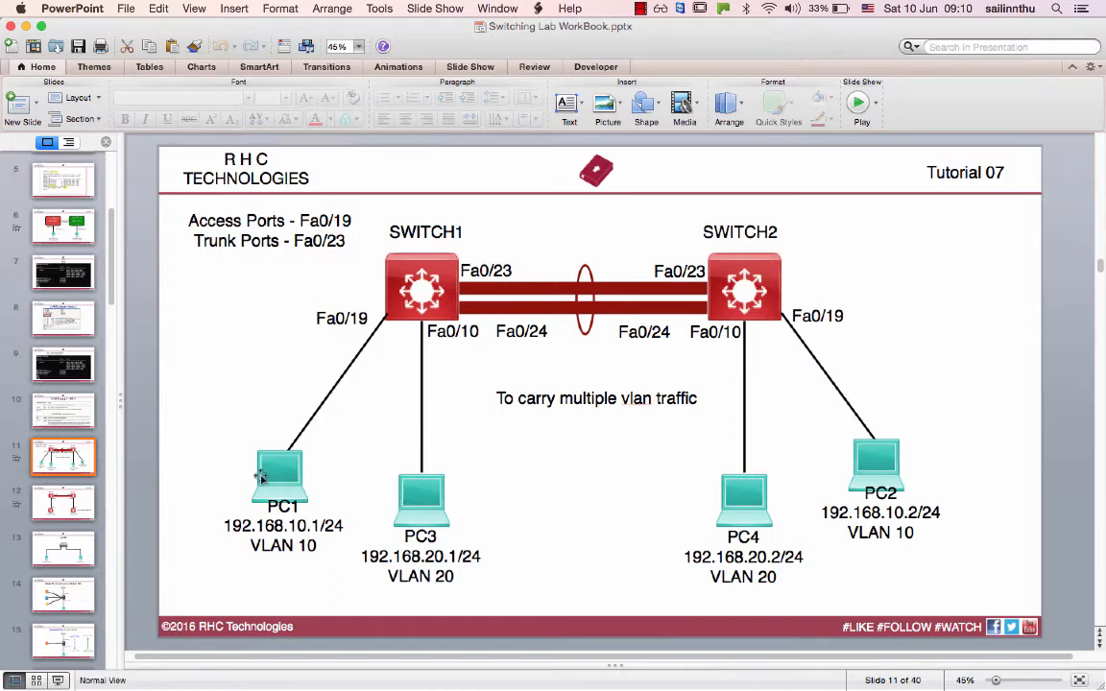
mouse_move(401, 293)
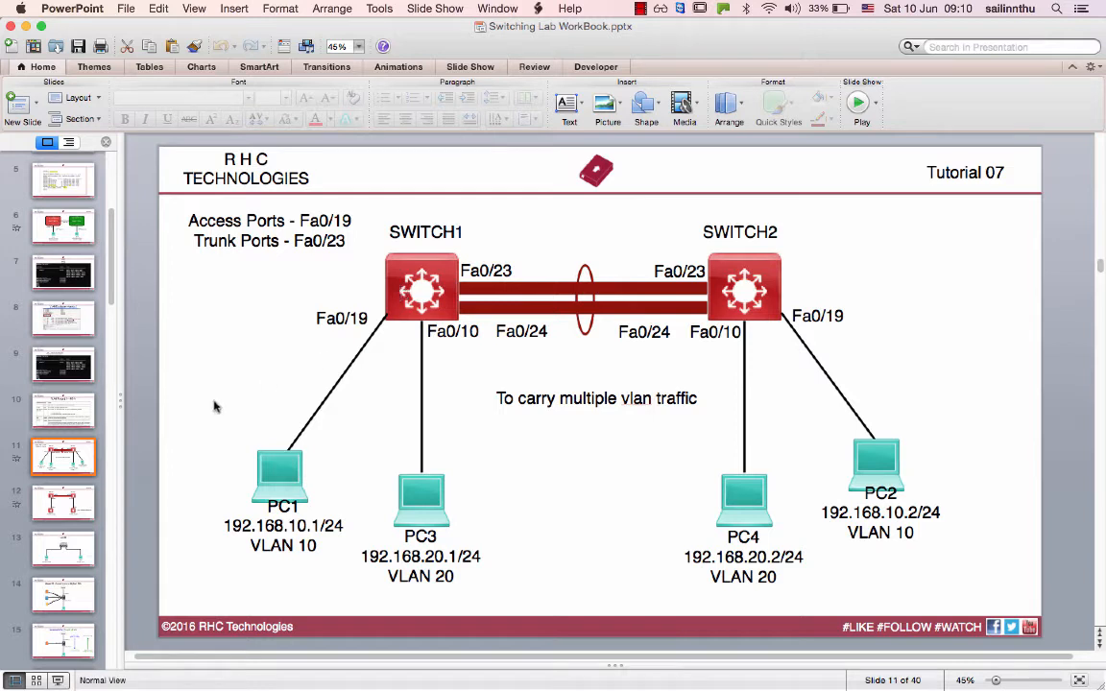
left_click(63, 501)
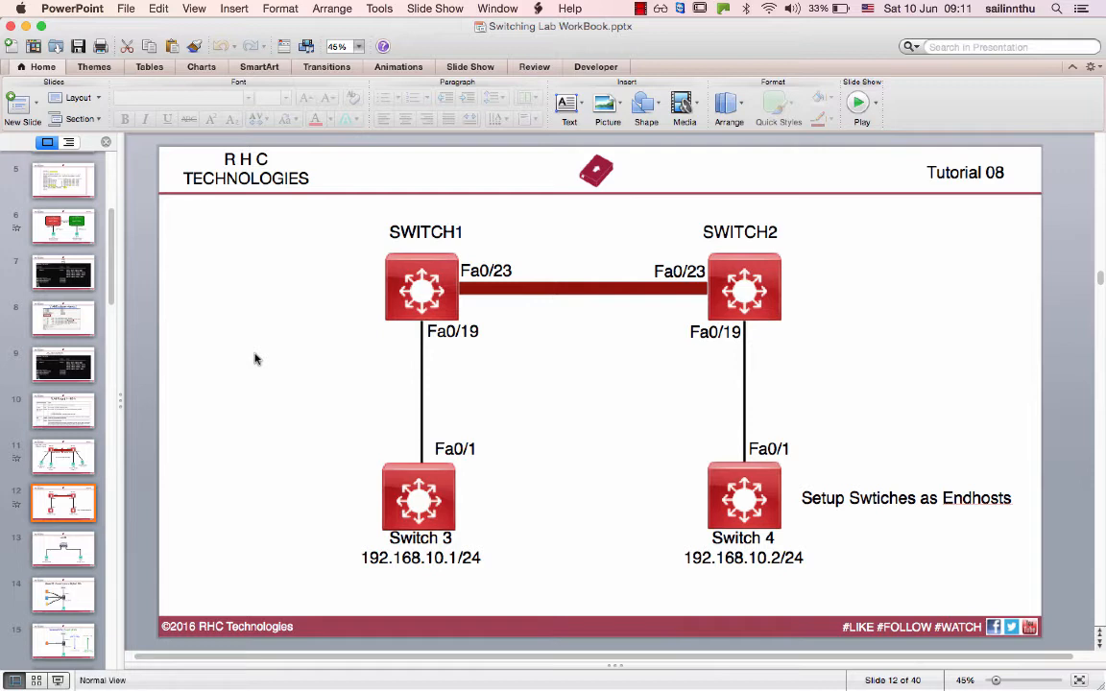
mouse_move(638, 262)
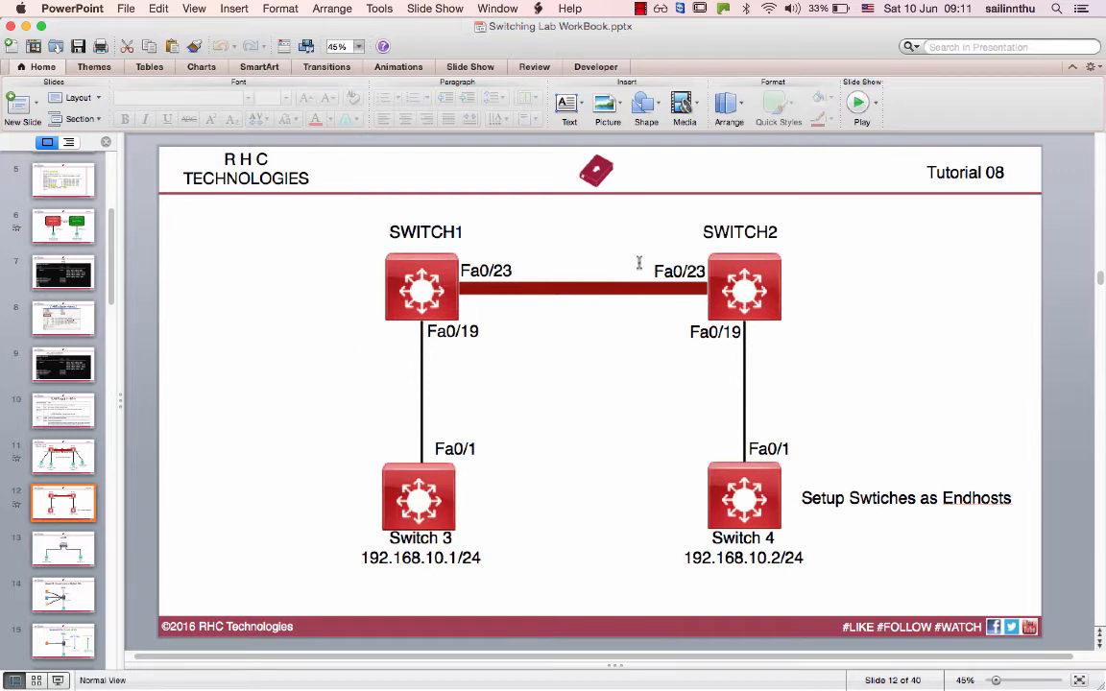
left_click(418, 498)
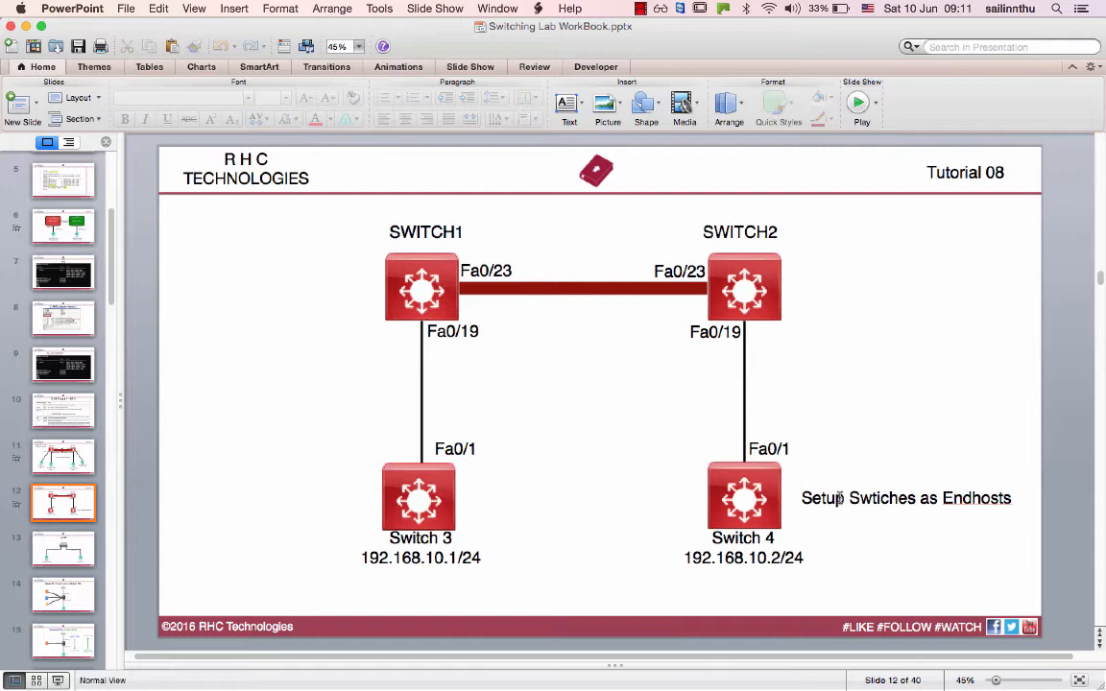
- Add a 'Vlan 10' line under the Switch 3 and Switch 4 labels
left_click(420, 557)
type("Vlan")
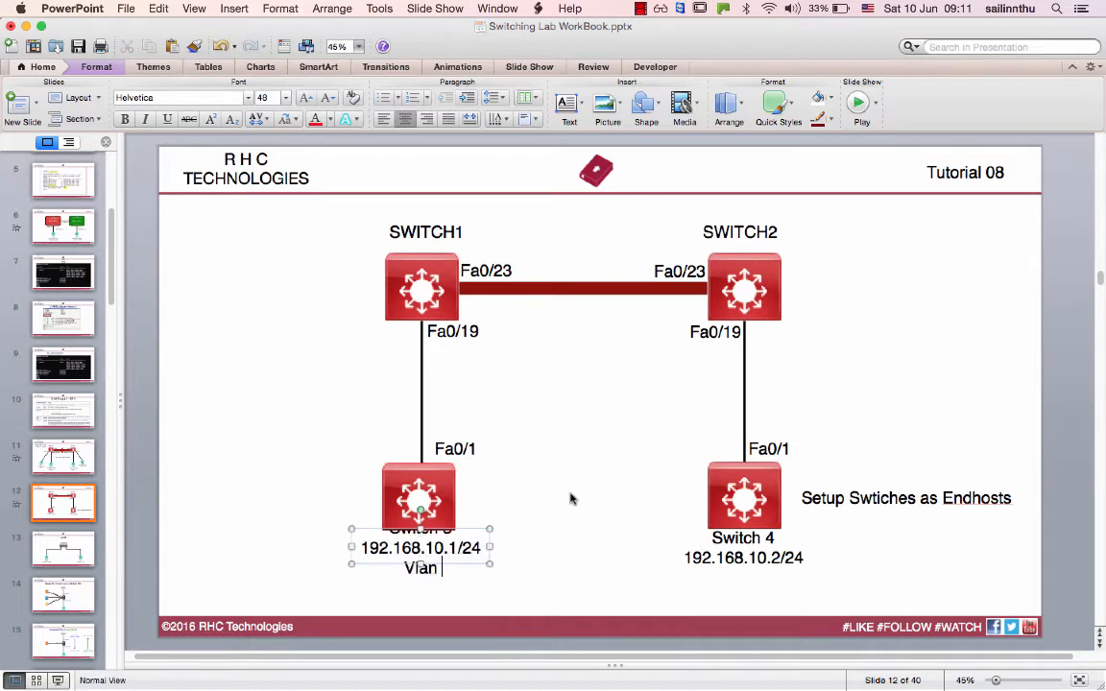
type("10")
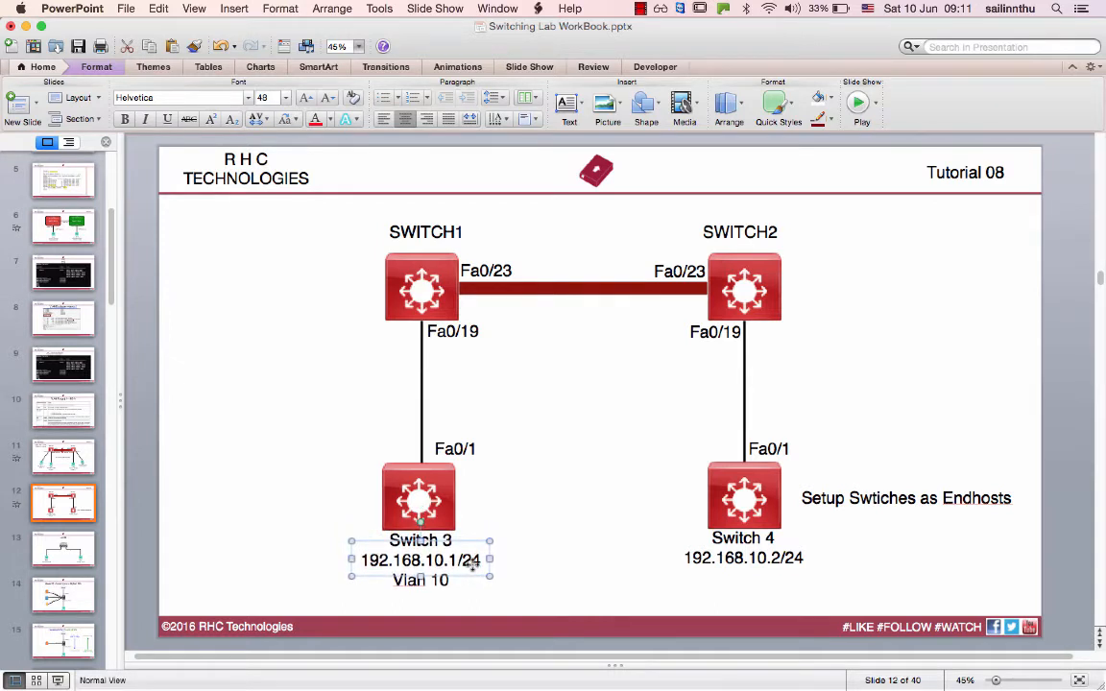
left_click(744, 556)
type("Vlan 10")
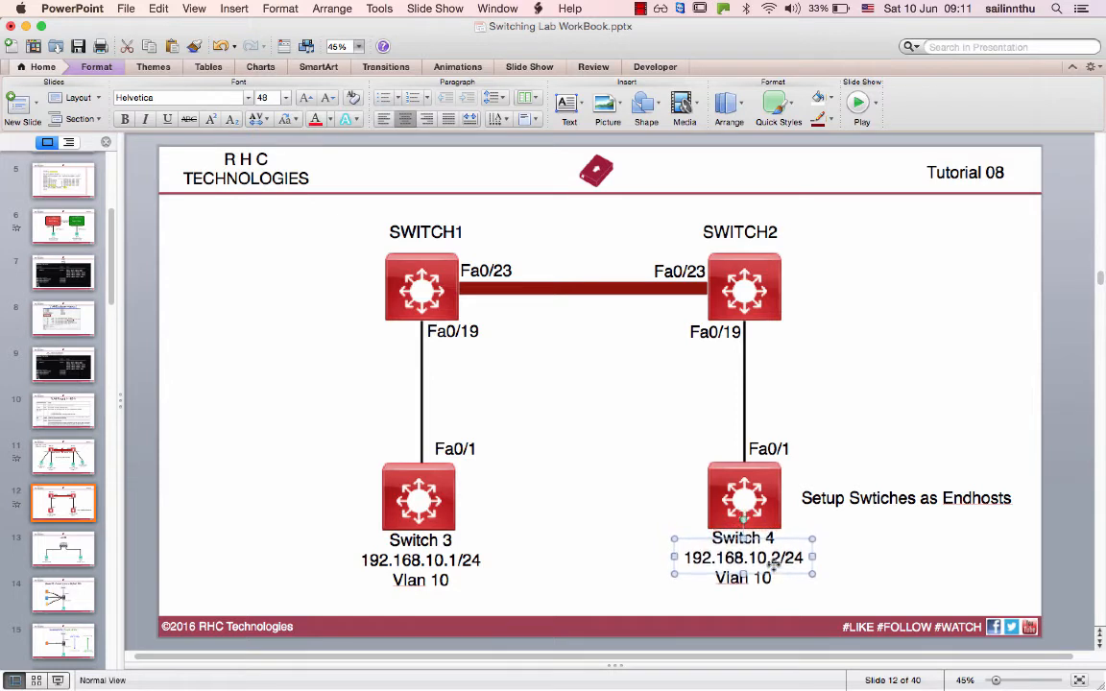
left_click(888, 433)
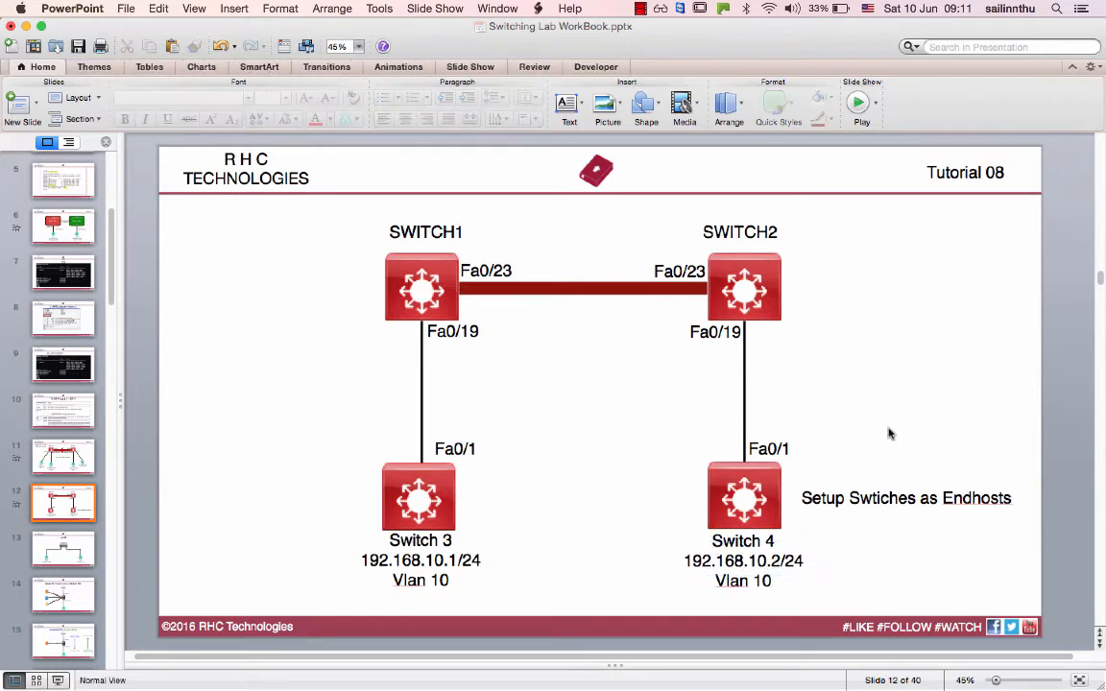
mouse_move(419, 326)
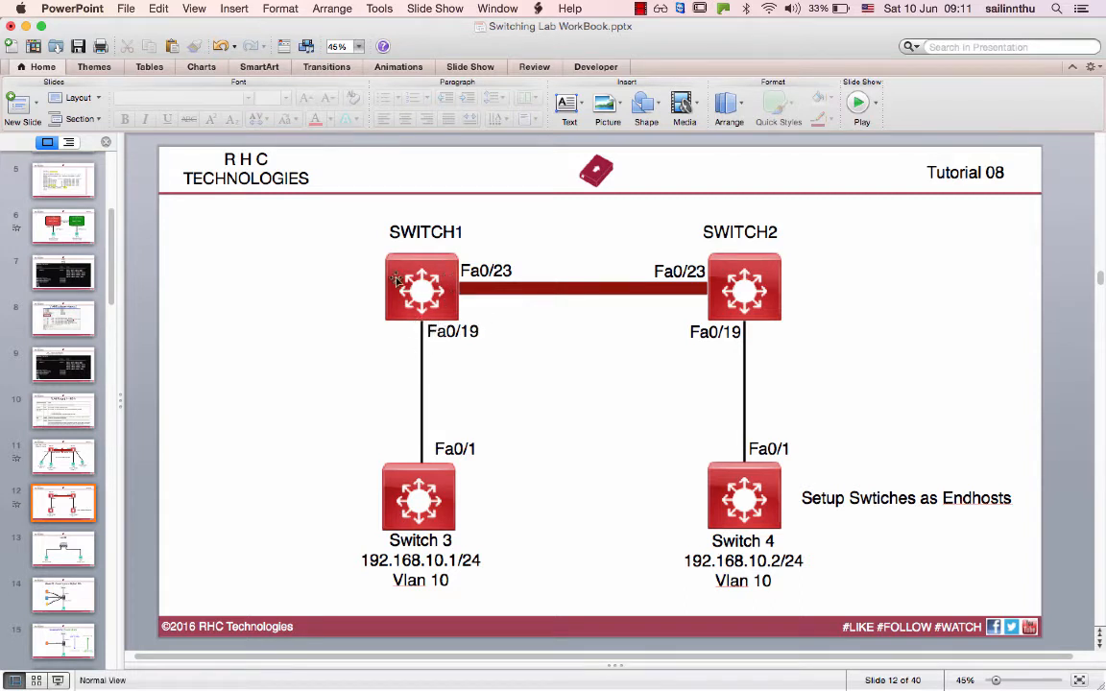
mouse_move(598, 315)
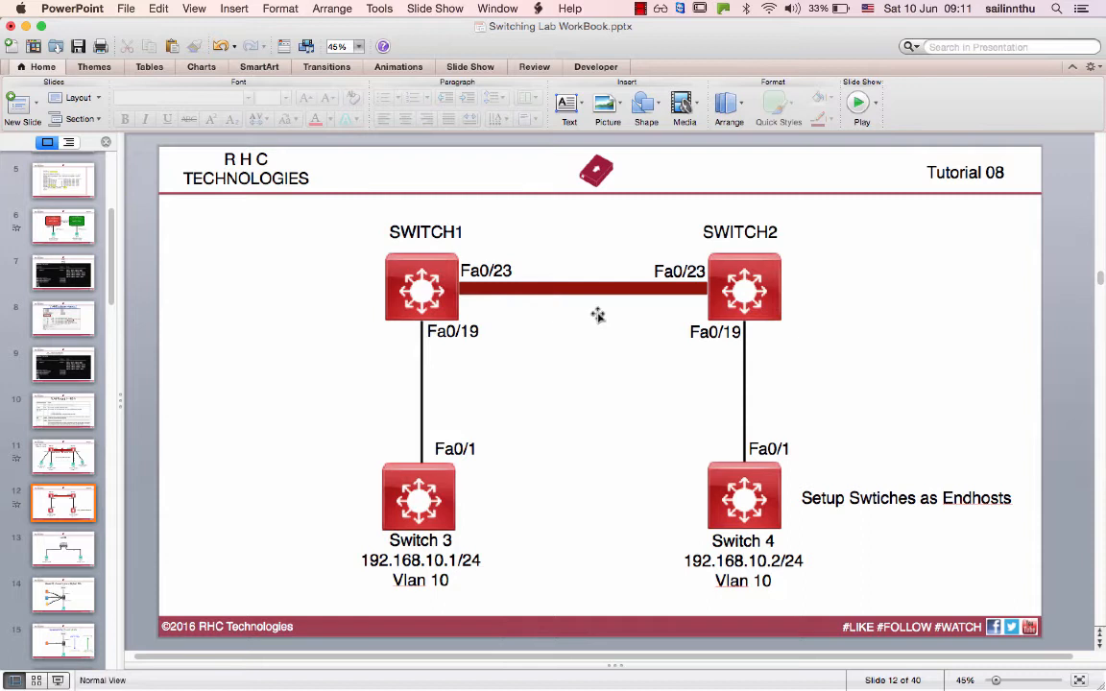
mouse_move(430, 324)
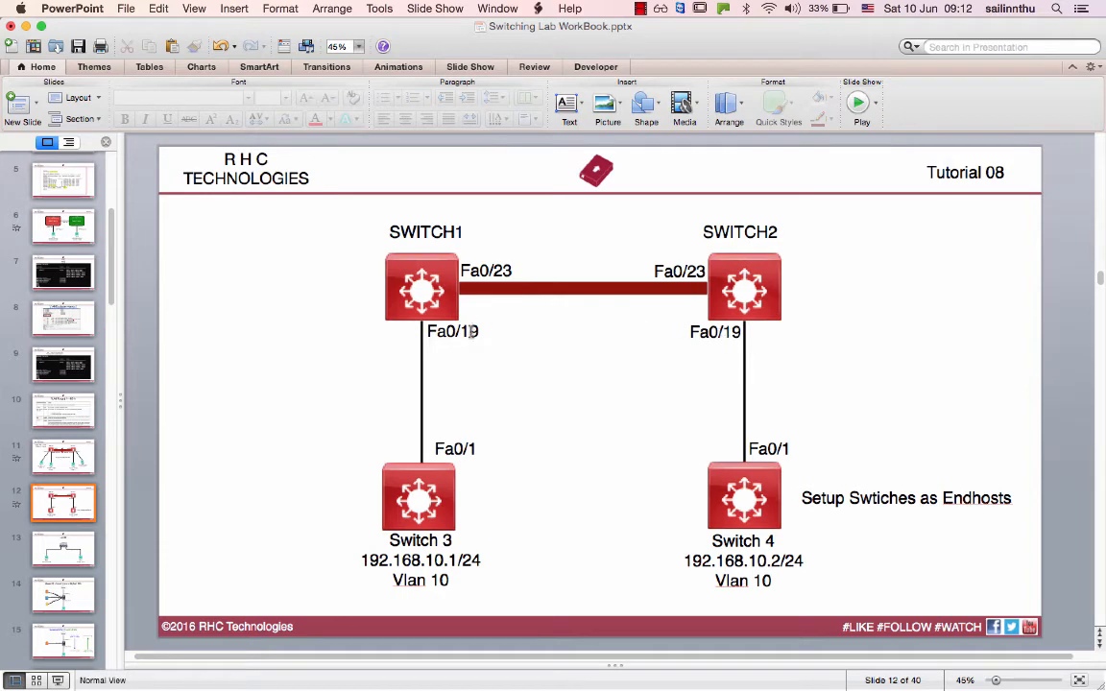
- Write a top-left note: Conf t, Int fa0/19, Switchport mode access, Switchport access vlan 10
left_click(451, 331)
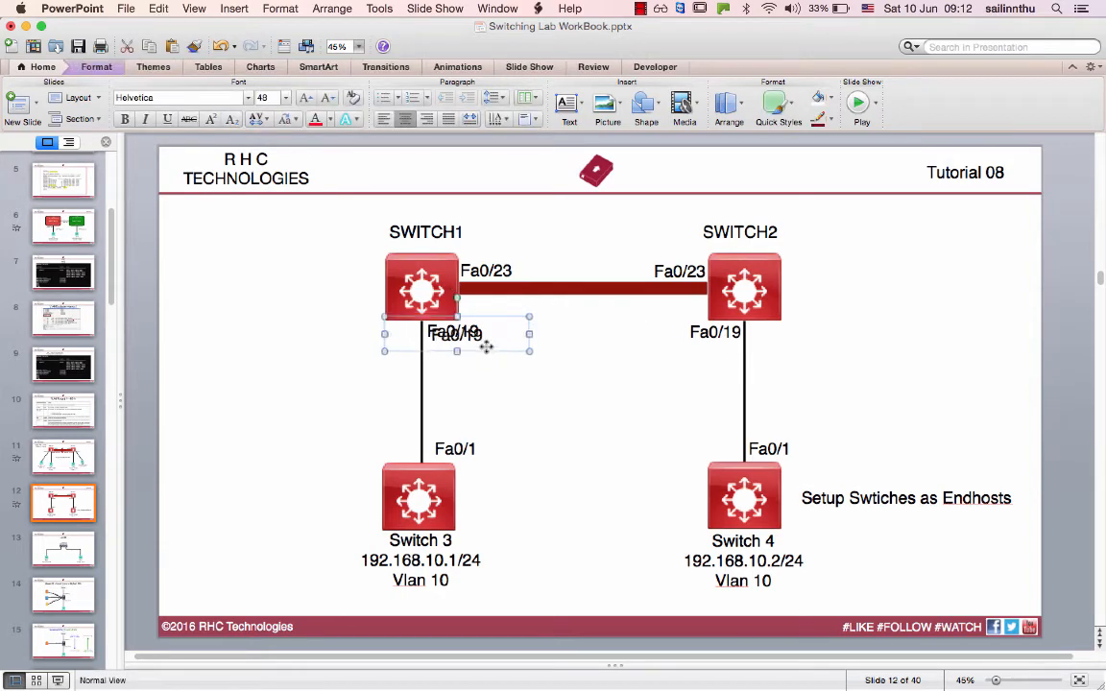
left_click_drag(455, 334, 255, 253)
type("Switch 1 & 2")
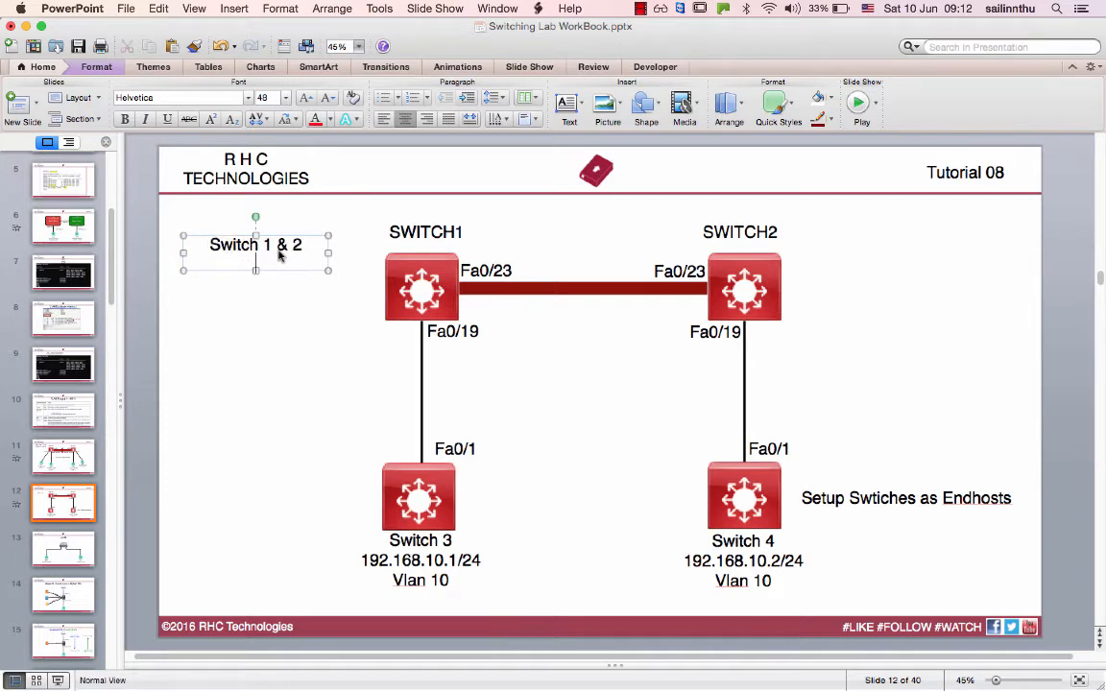
type("con")
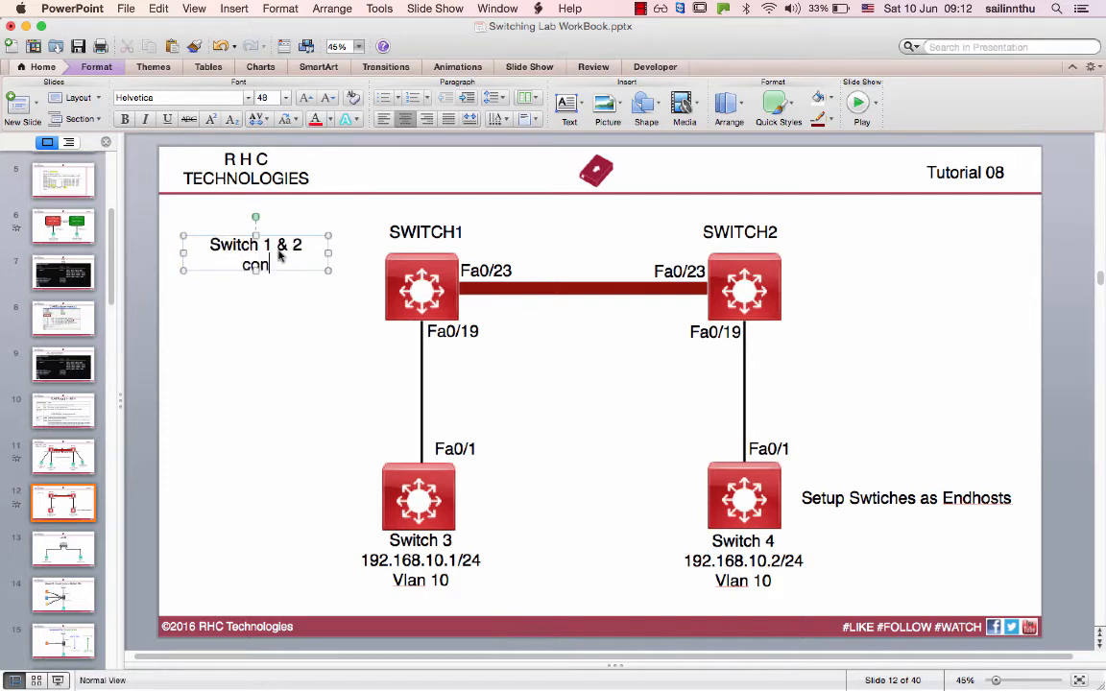
type("Conf t")
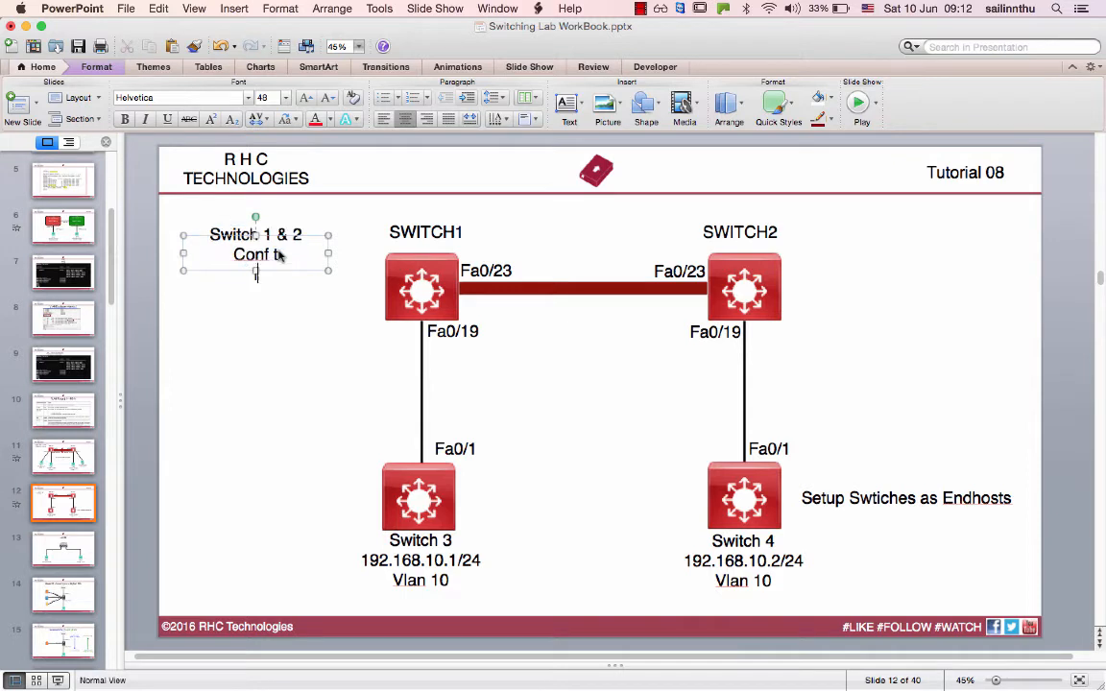
type("Int fa0/19")
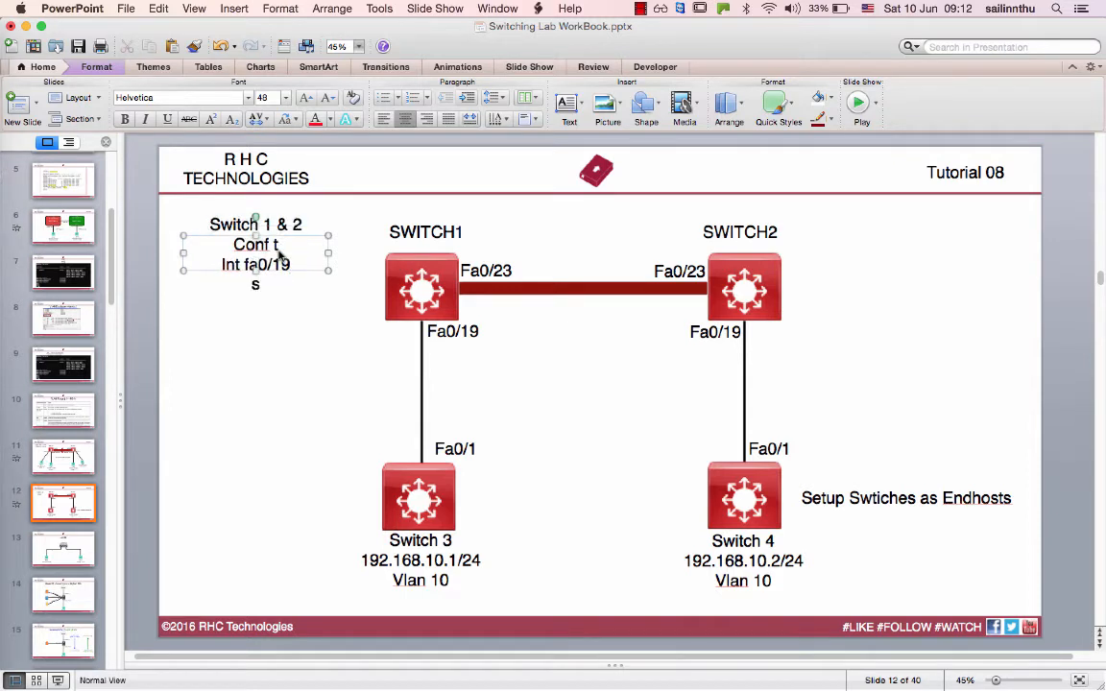
type("Switchport mode access")
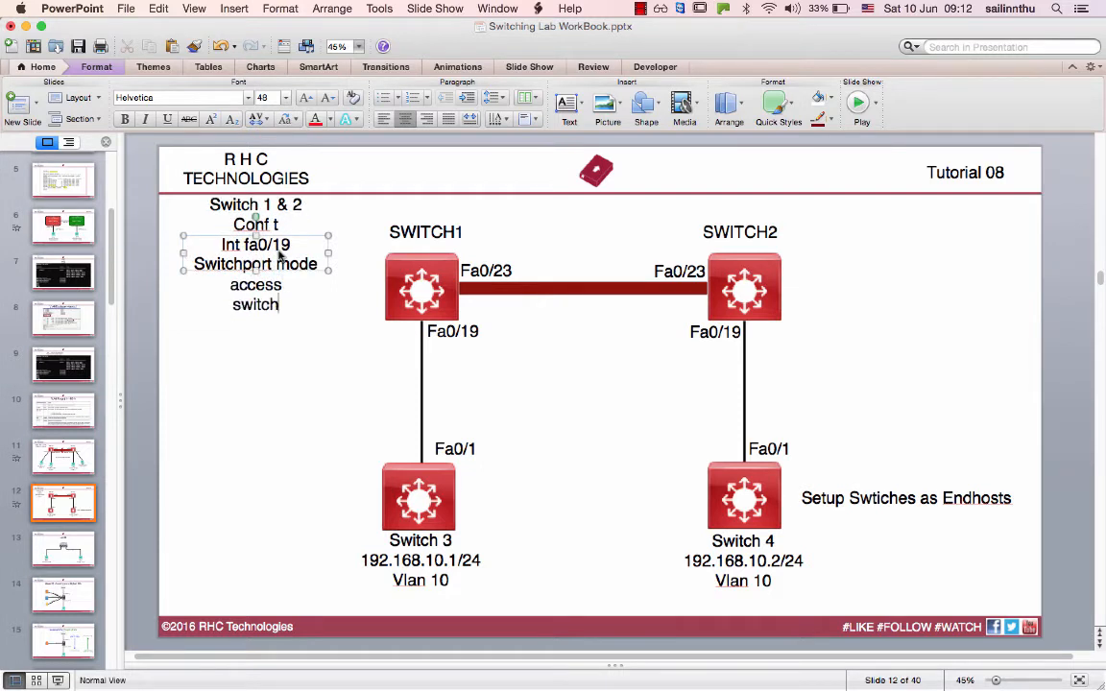
type("Switchport access vlan 10")
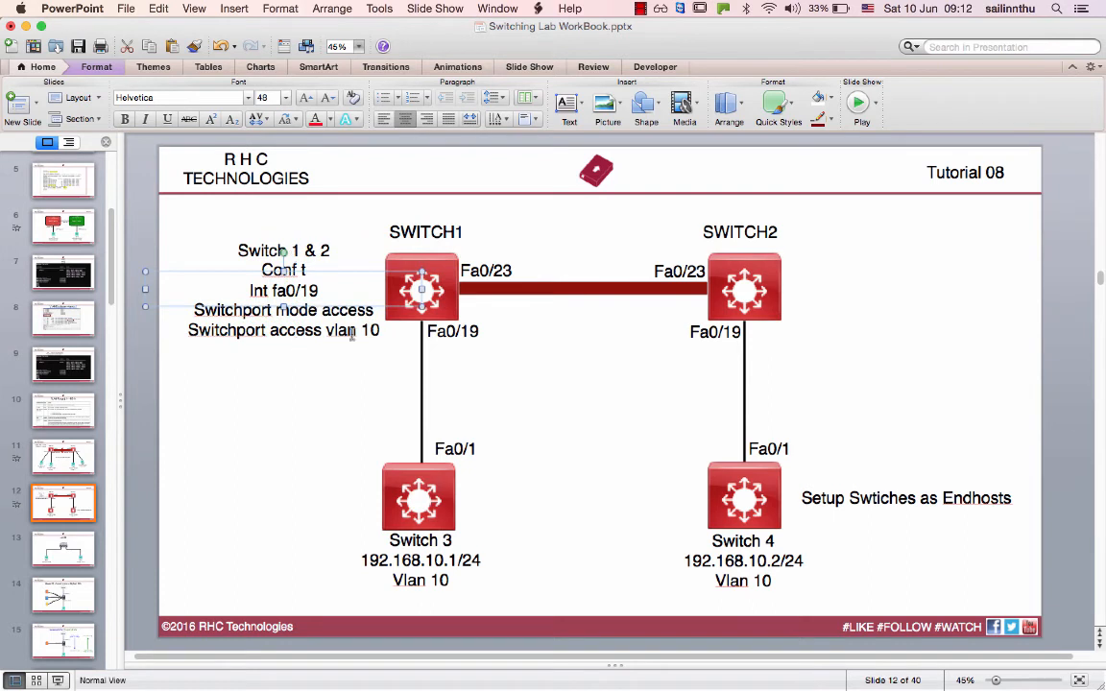
mouse_move(355, 307)
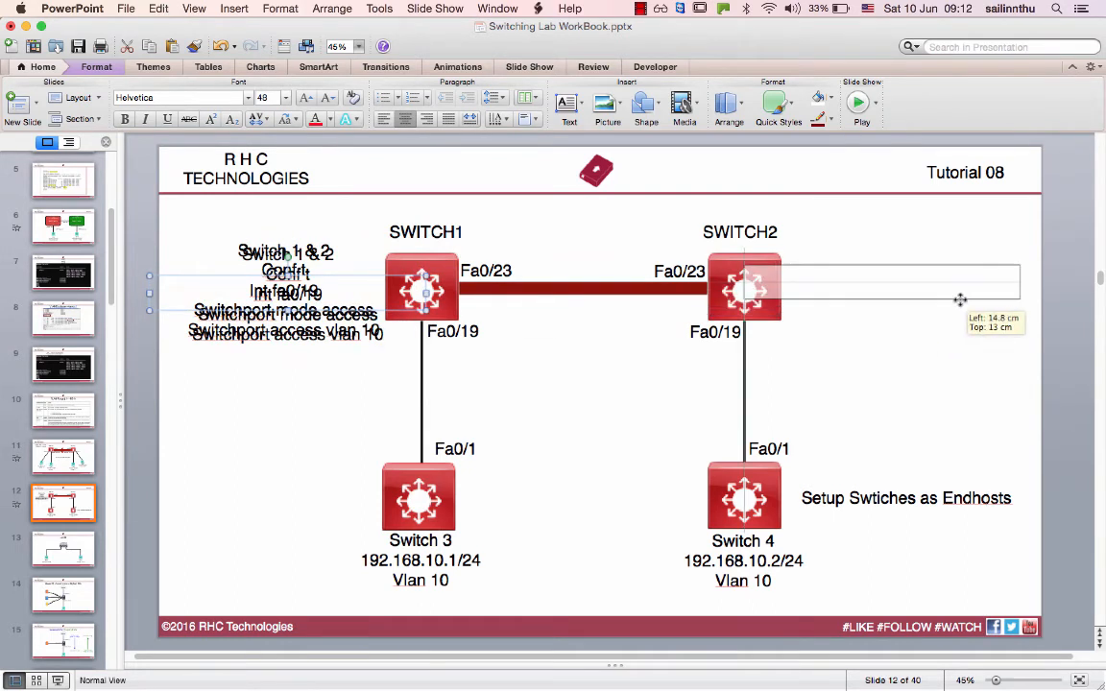
- Copy the note beside SWITCH2 and change it to Int fa0/23, Switchport mode trunk, encapsulation dot1q
left_click_drag(285, 293, 909, 278)
type("23")
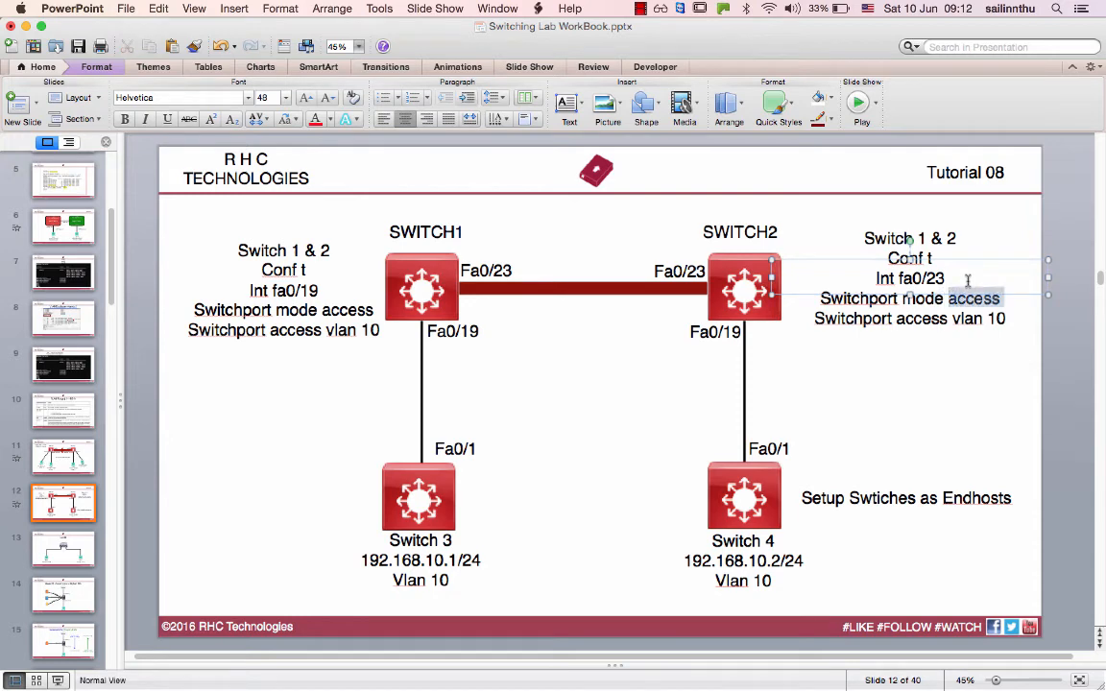
type("trunk")
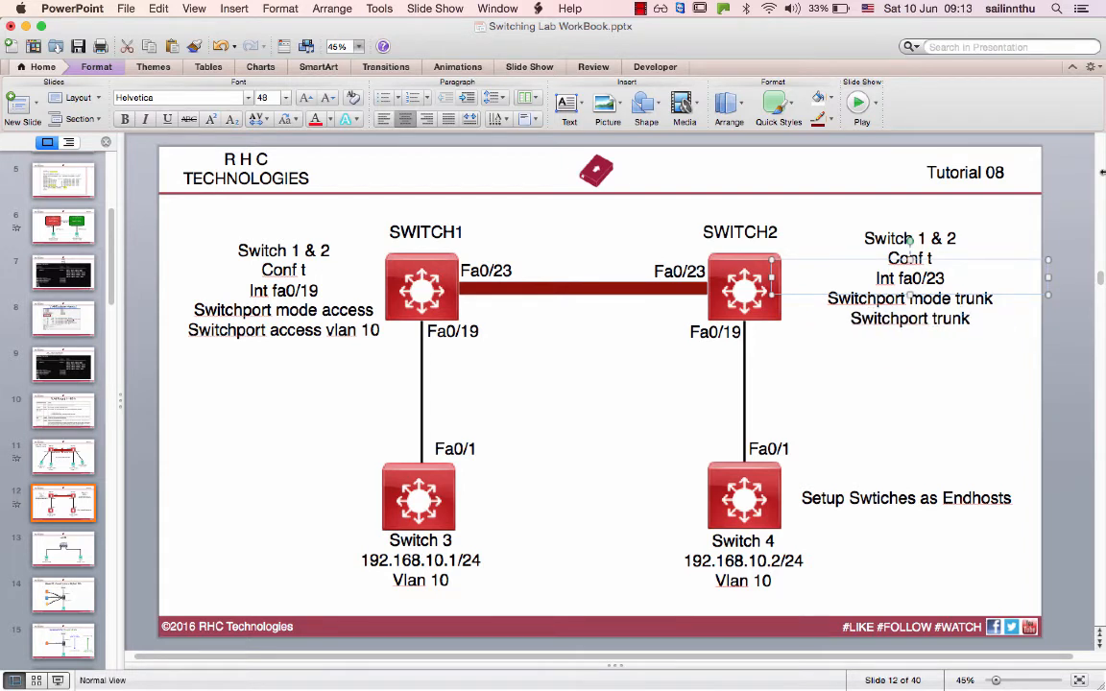
type("encapsul")
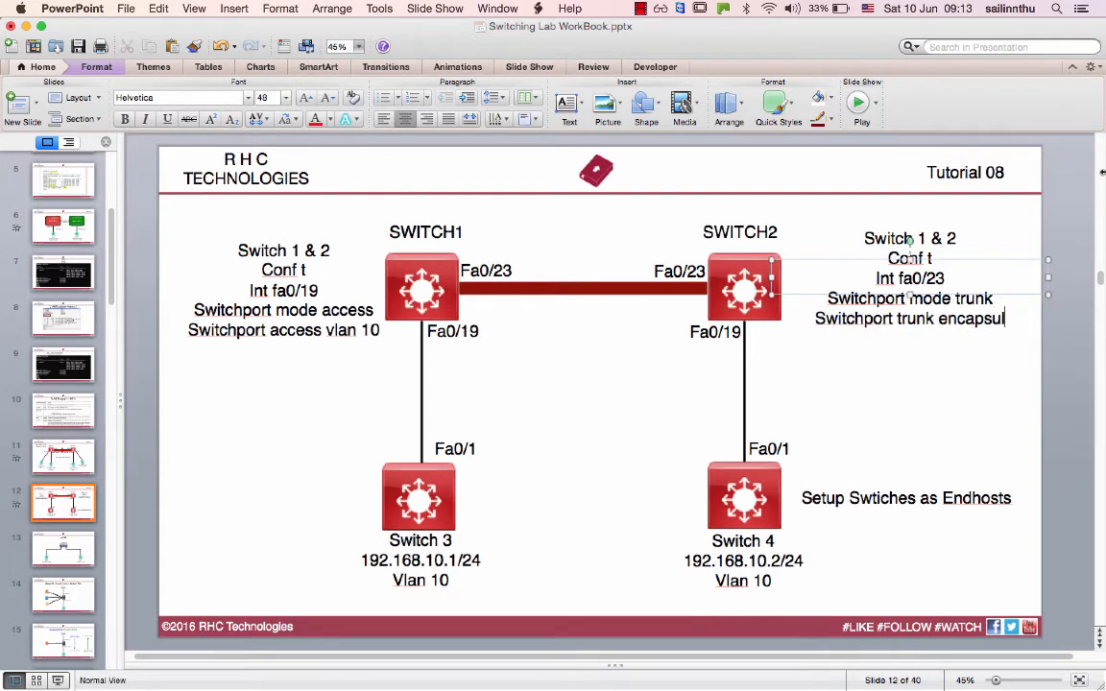
type("ation dot1q")
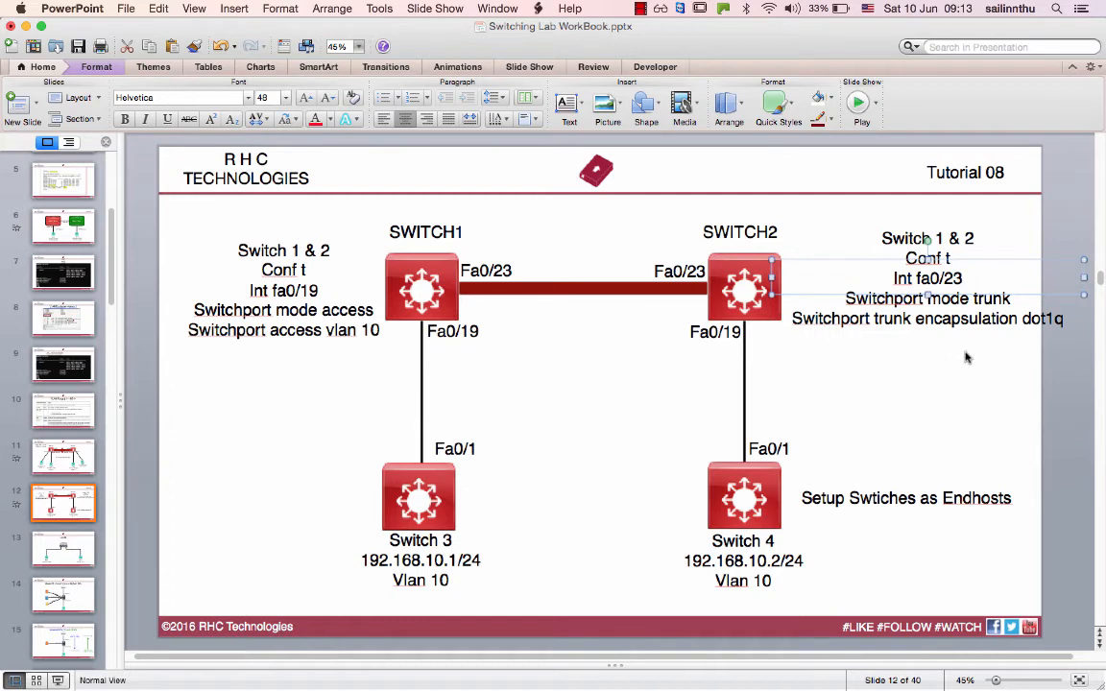
mouse_move(883, 361)
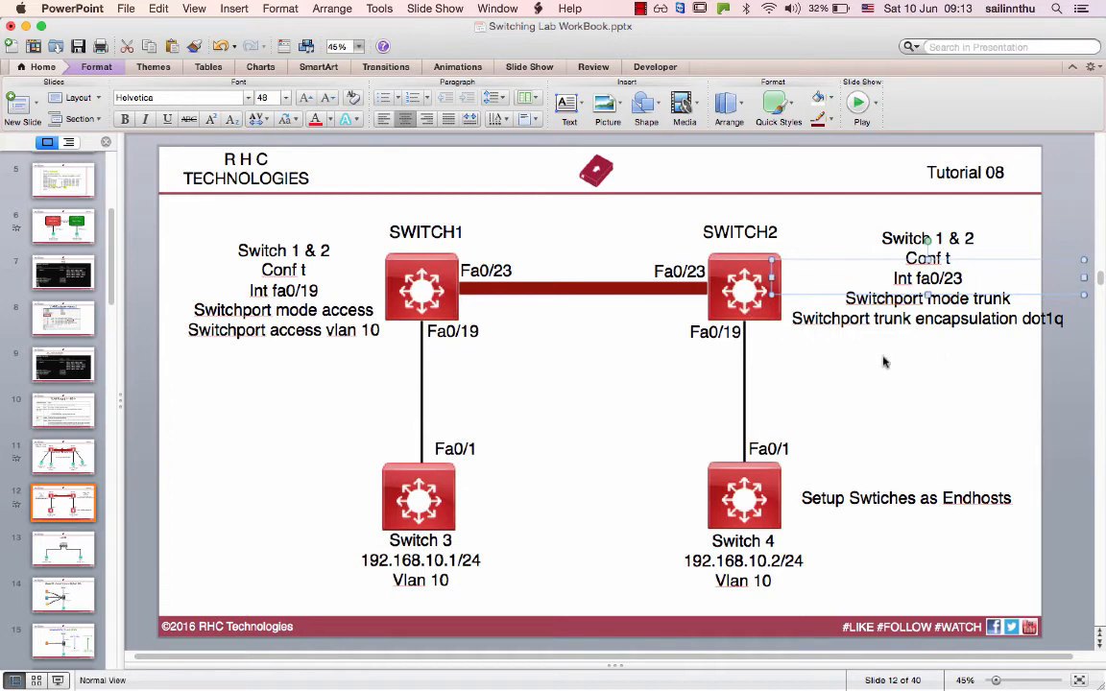
left_click(483, 499)
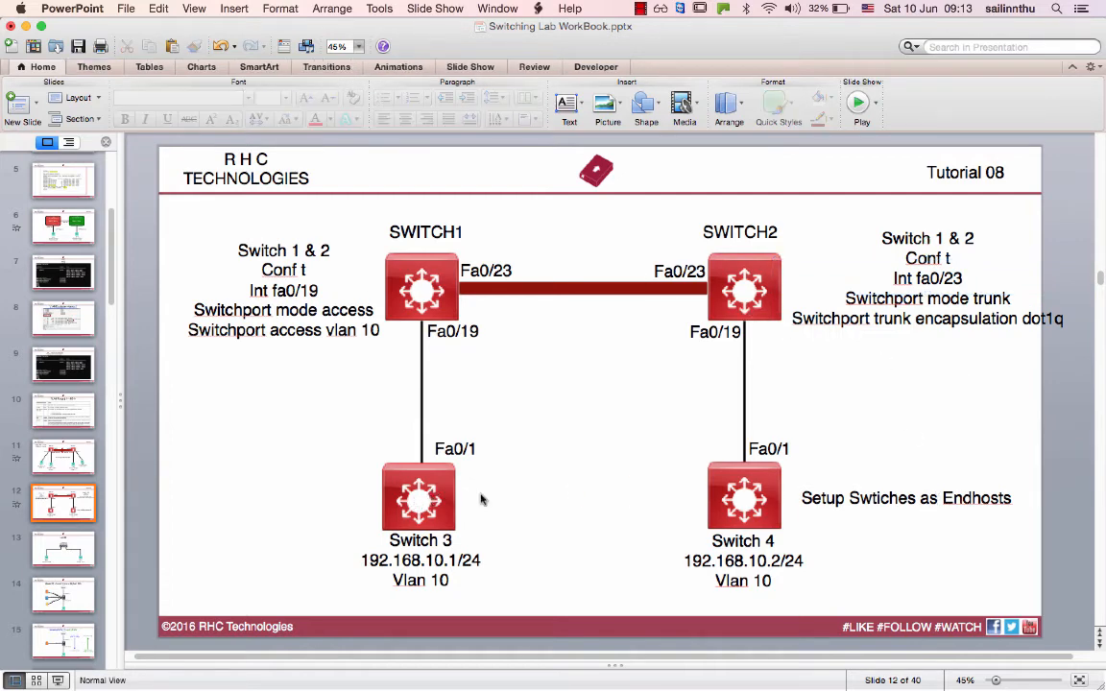
mouse_move(820, 506)
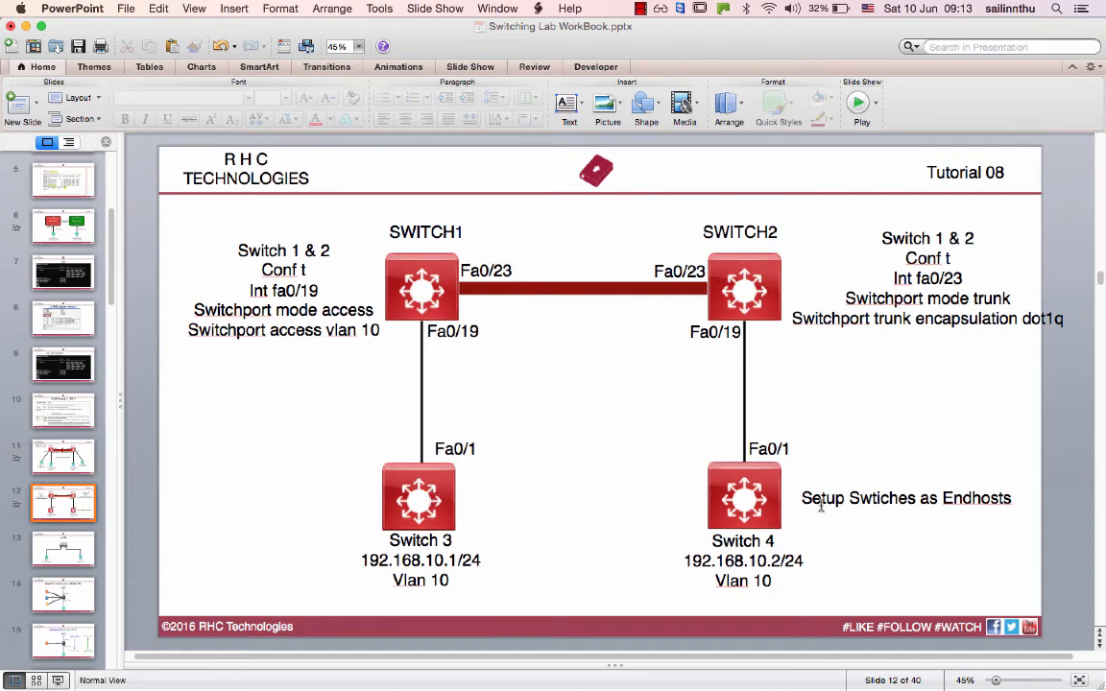
mouse_move(774, 494)
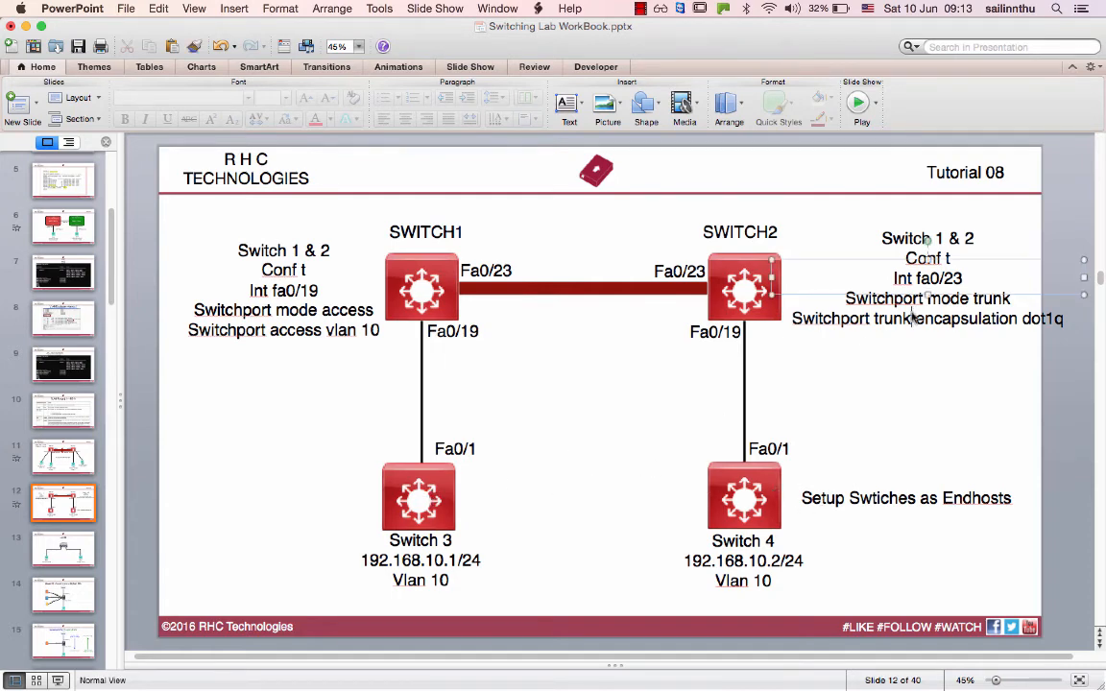
left_click(926, 298)
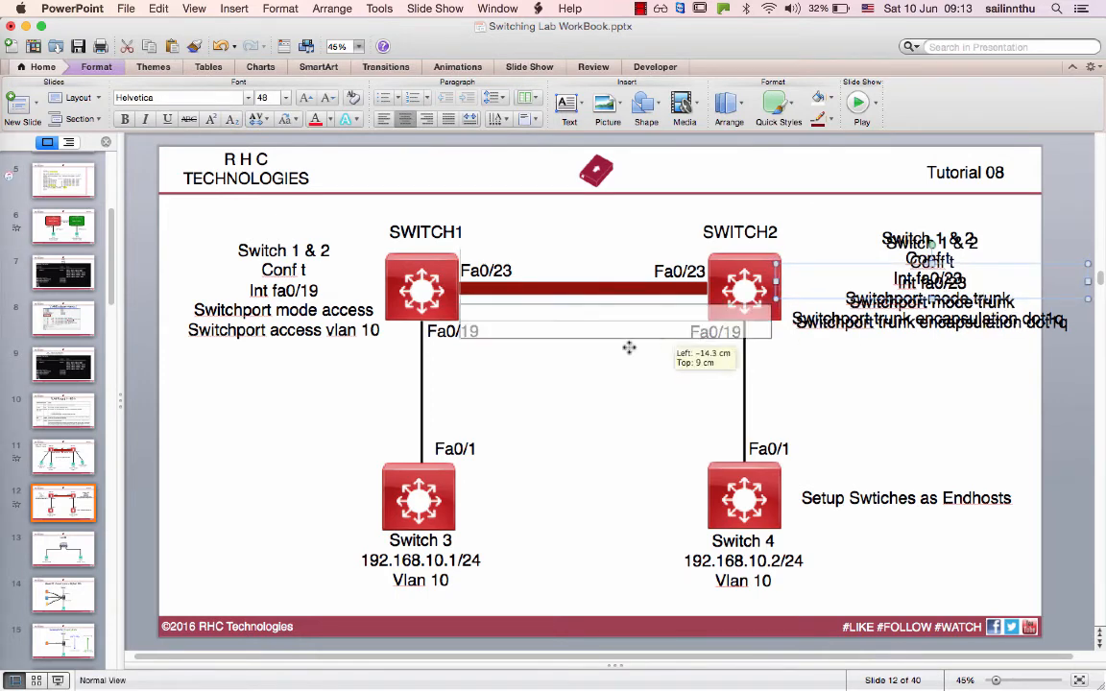
- Copy the note beside Switch 3: Int fa0/1, No switchport, ip add 192.168.10.1 255.255.255.0
left_click_drag(926, 278, 299, 480)
type("No switchport")
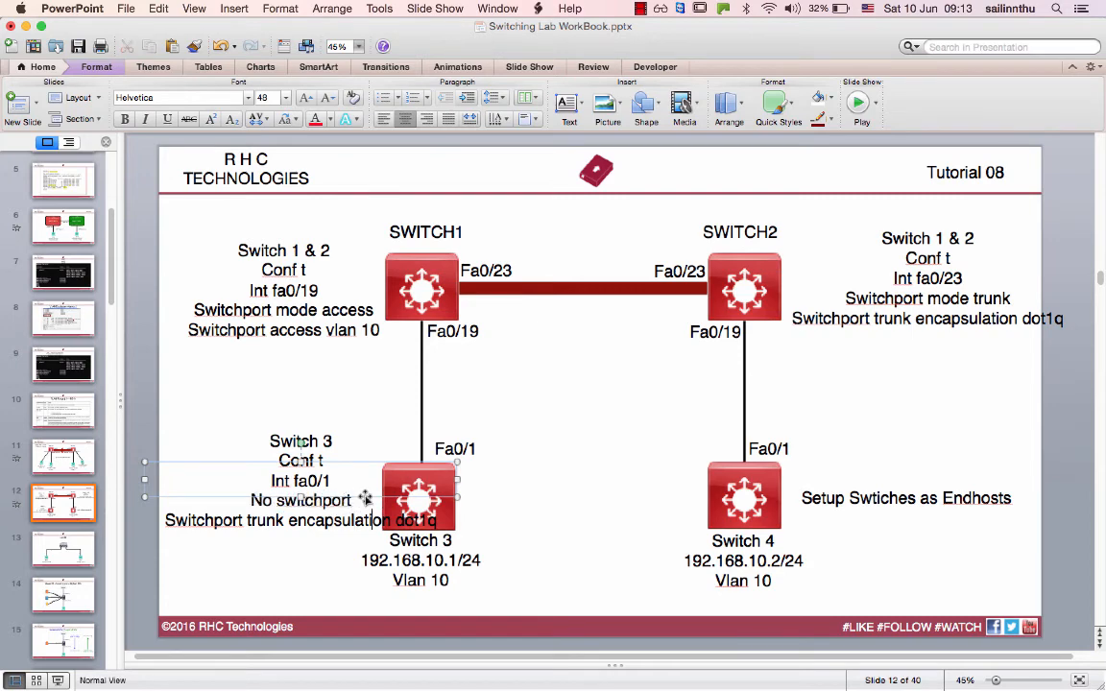
triple_click(300, 519)
type("Ip add")
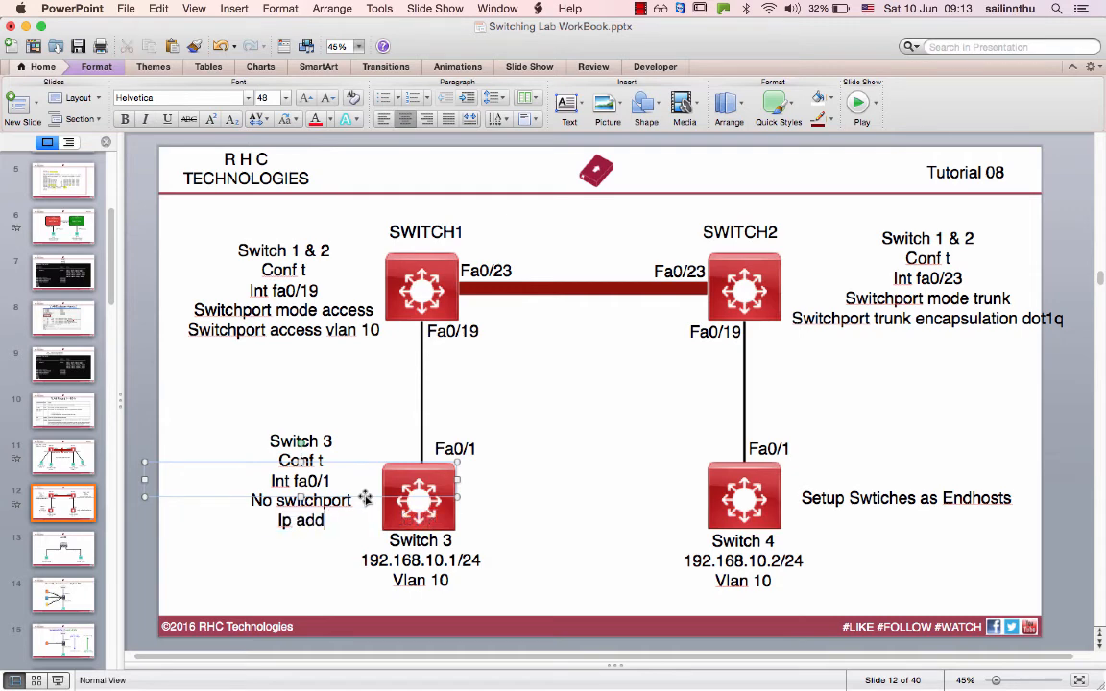
type("192.168.")
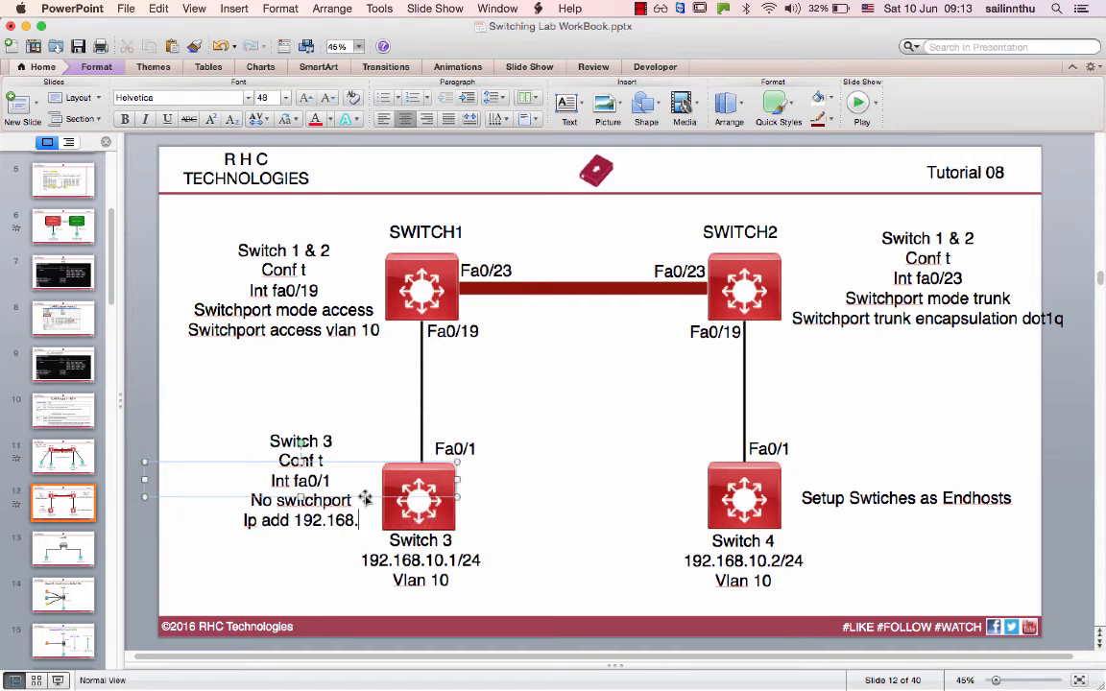
type("0.1 255.255.255.0")
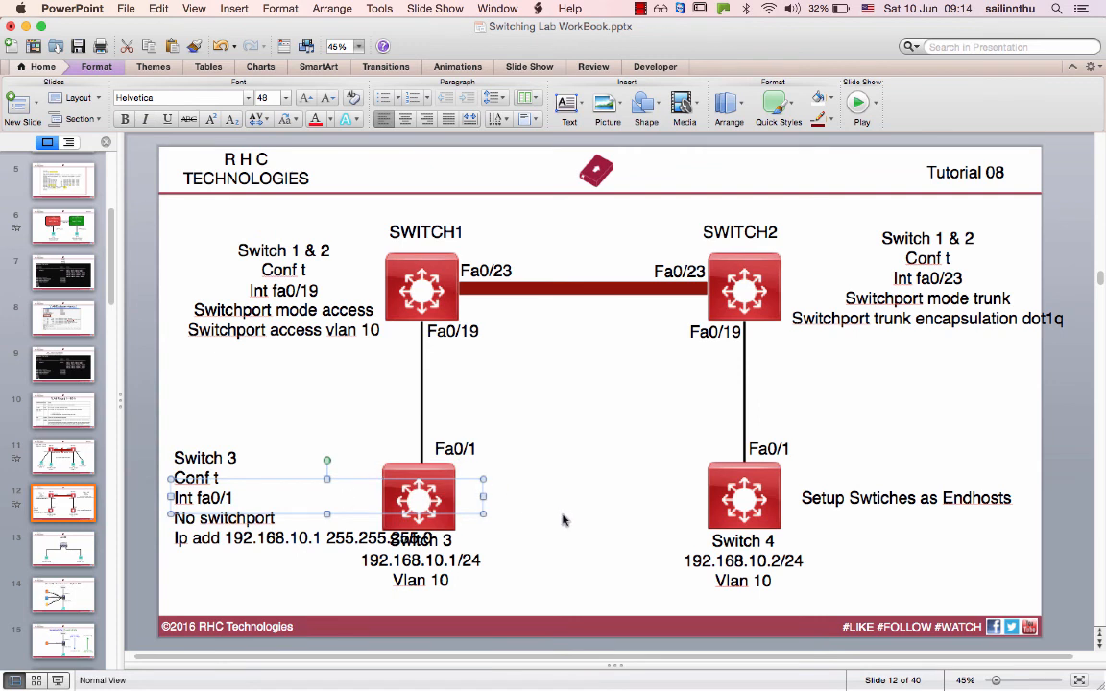
mouse_move(785, 523)
type(" & 4")
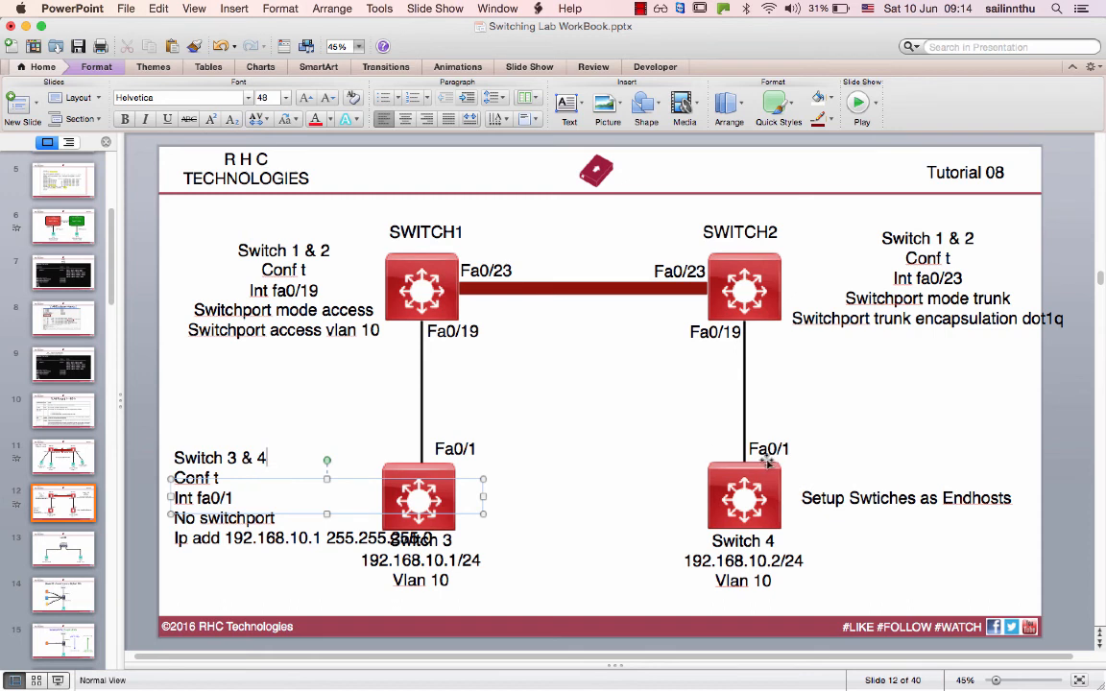
mouse_move(710, 497)
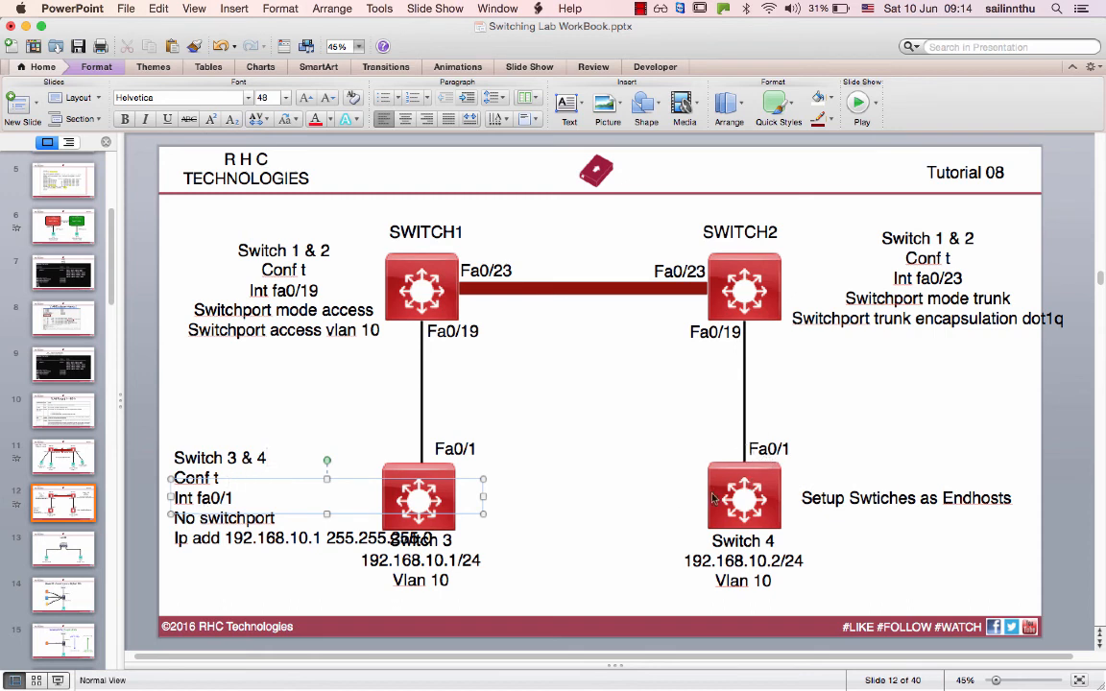
mouse_move(189, 558)
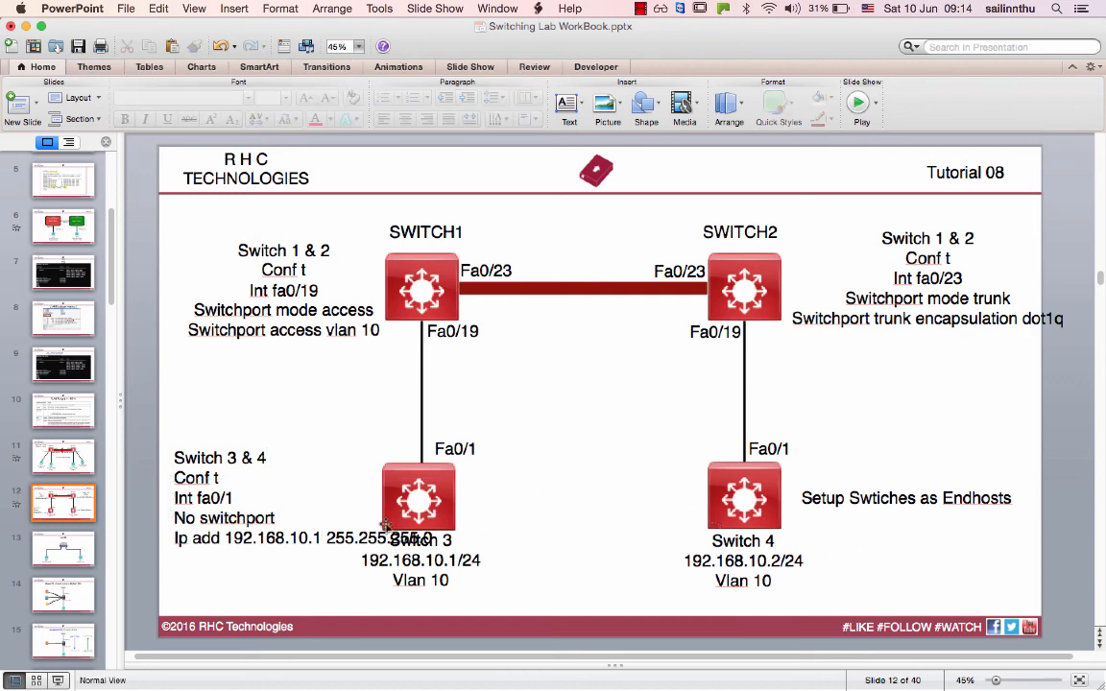
mouse_move(526, 514)
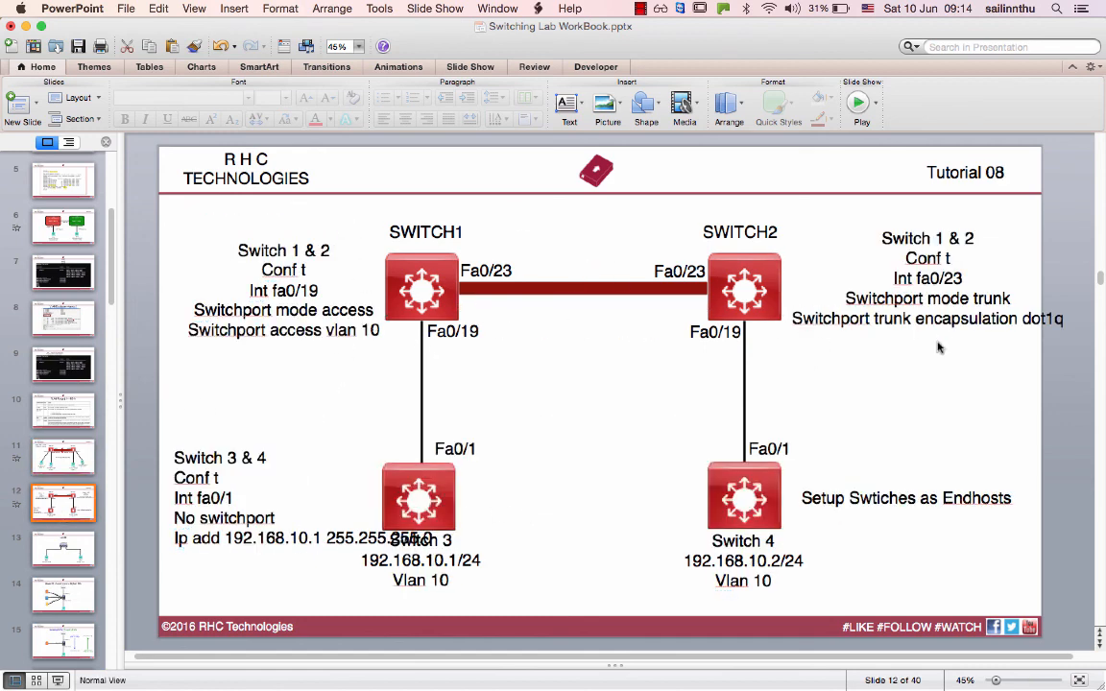
mouse_move(902, 398)
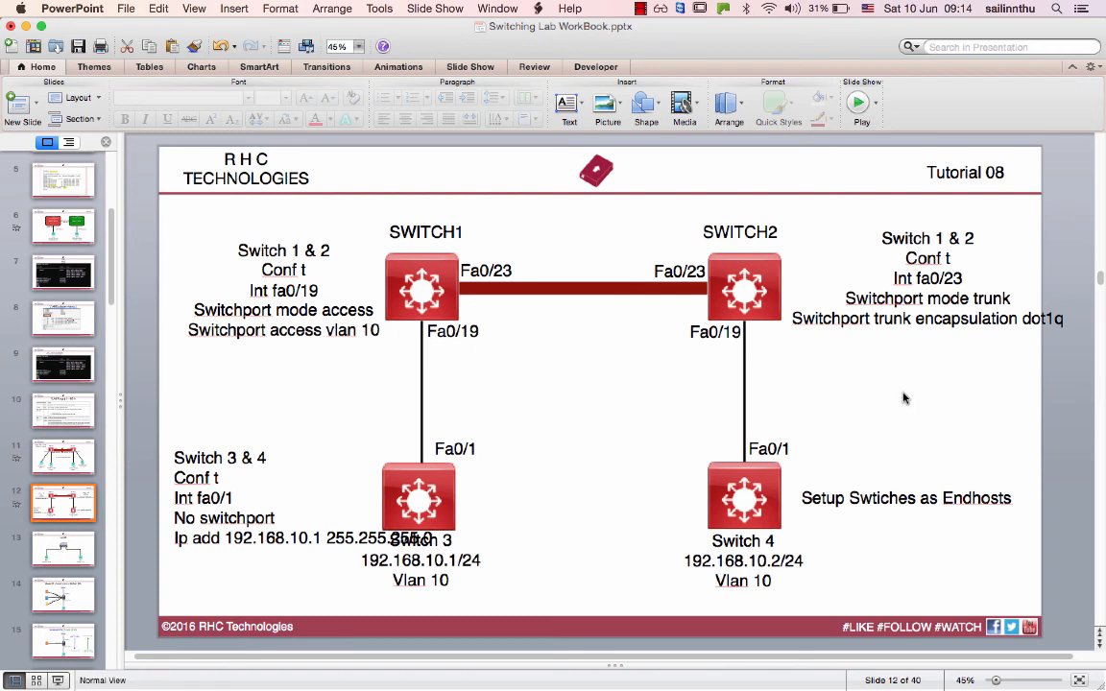